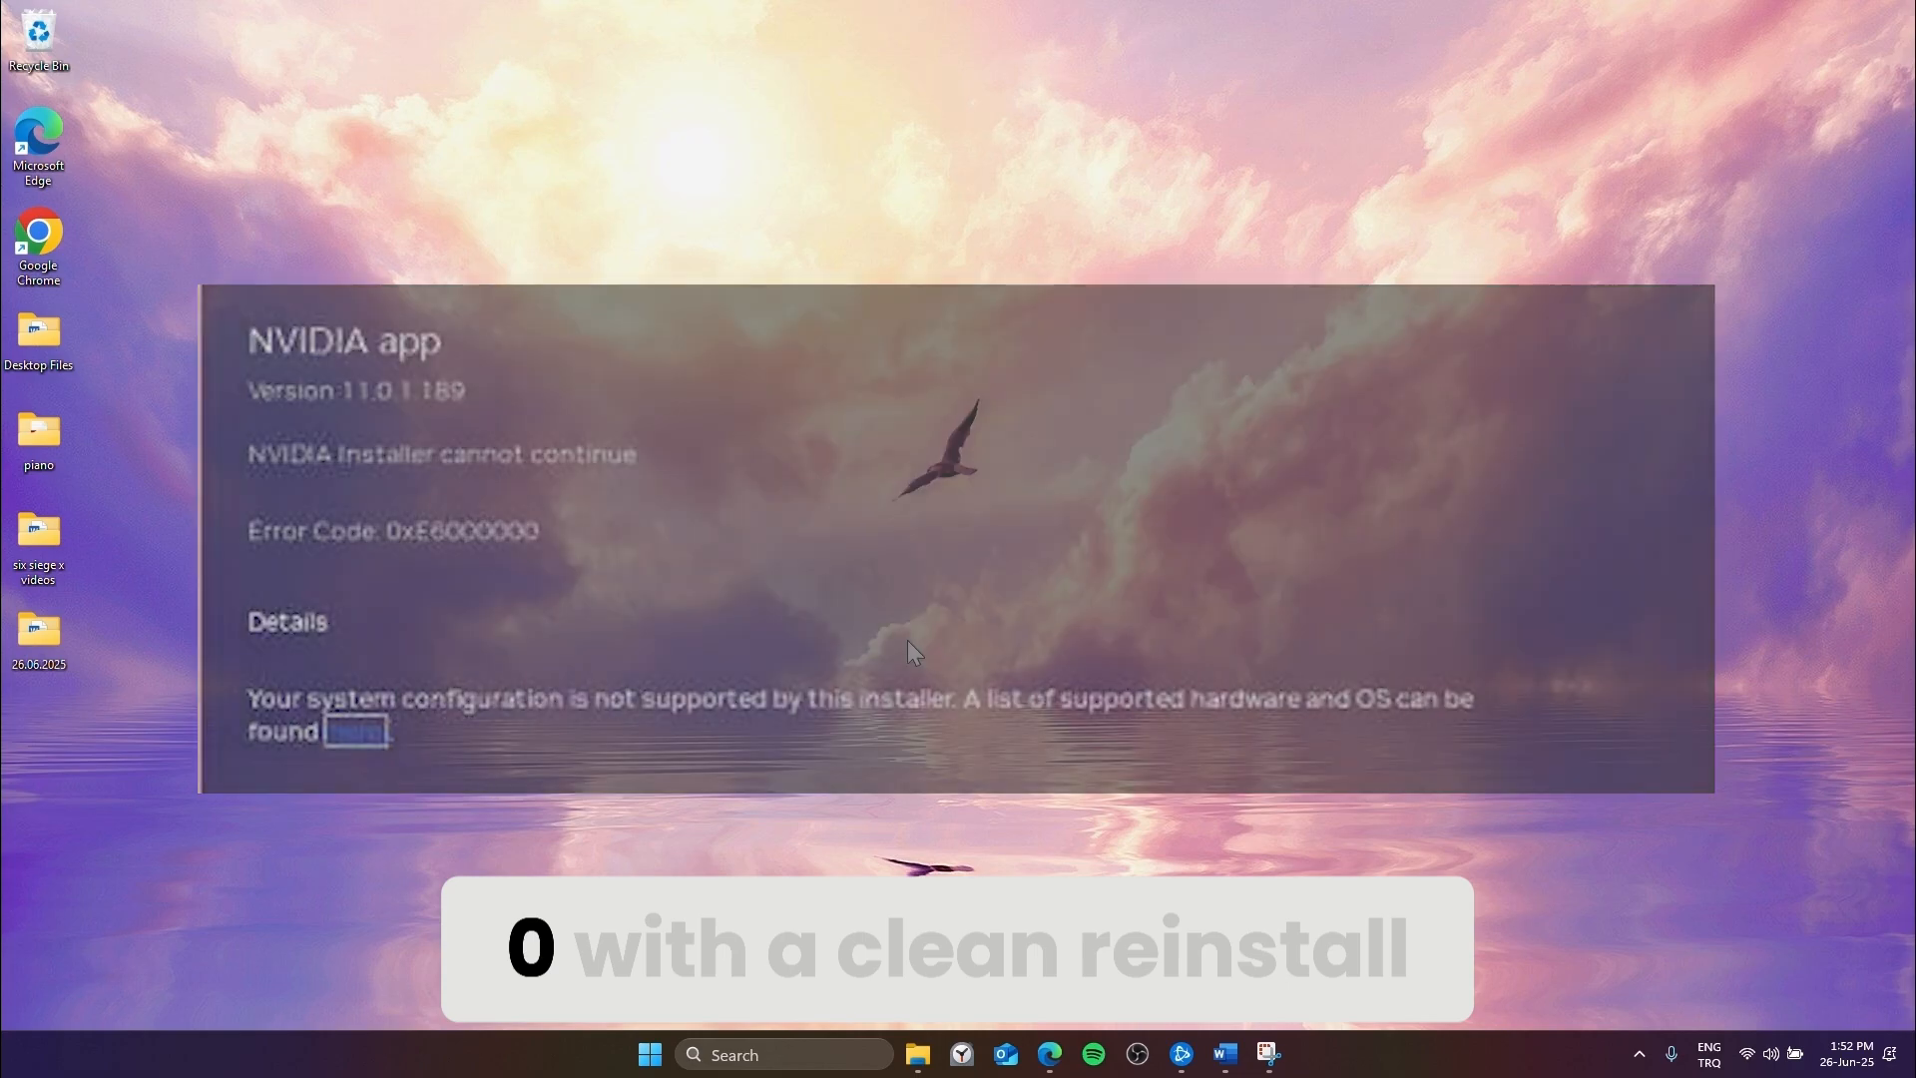
# Step: Search Windows for 'control panel' from the taskbar
pyautogui.click(783, 1054)
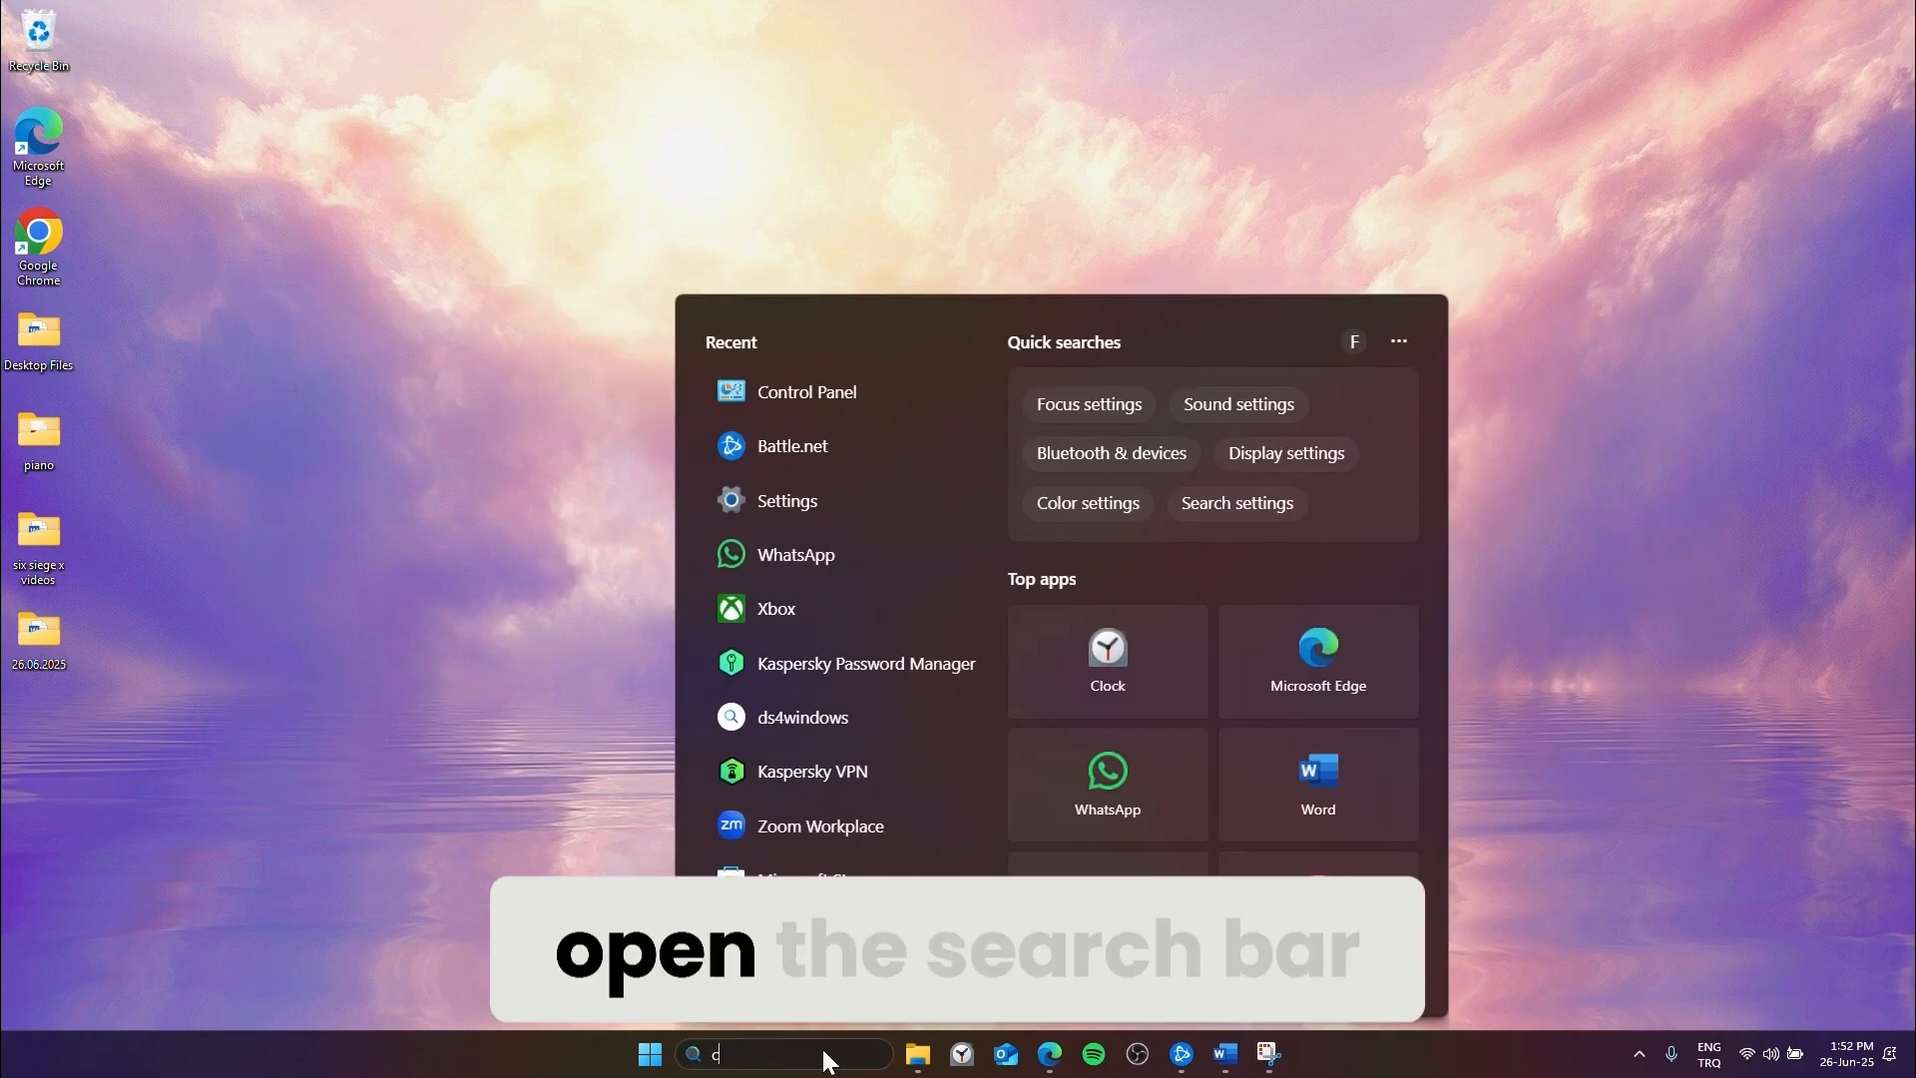
pyautogui.write('control panel')
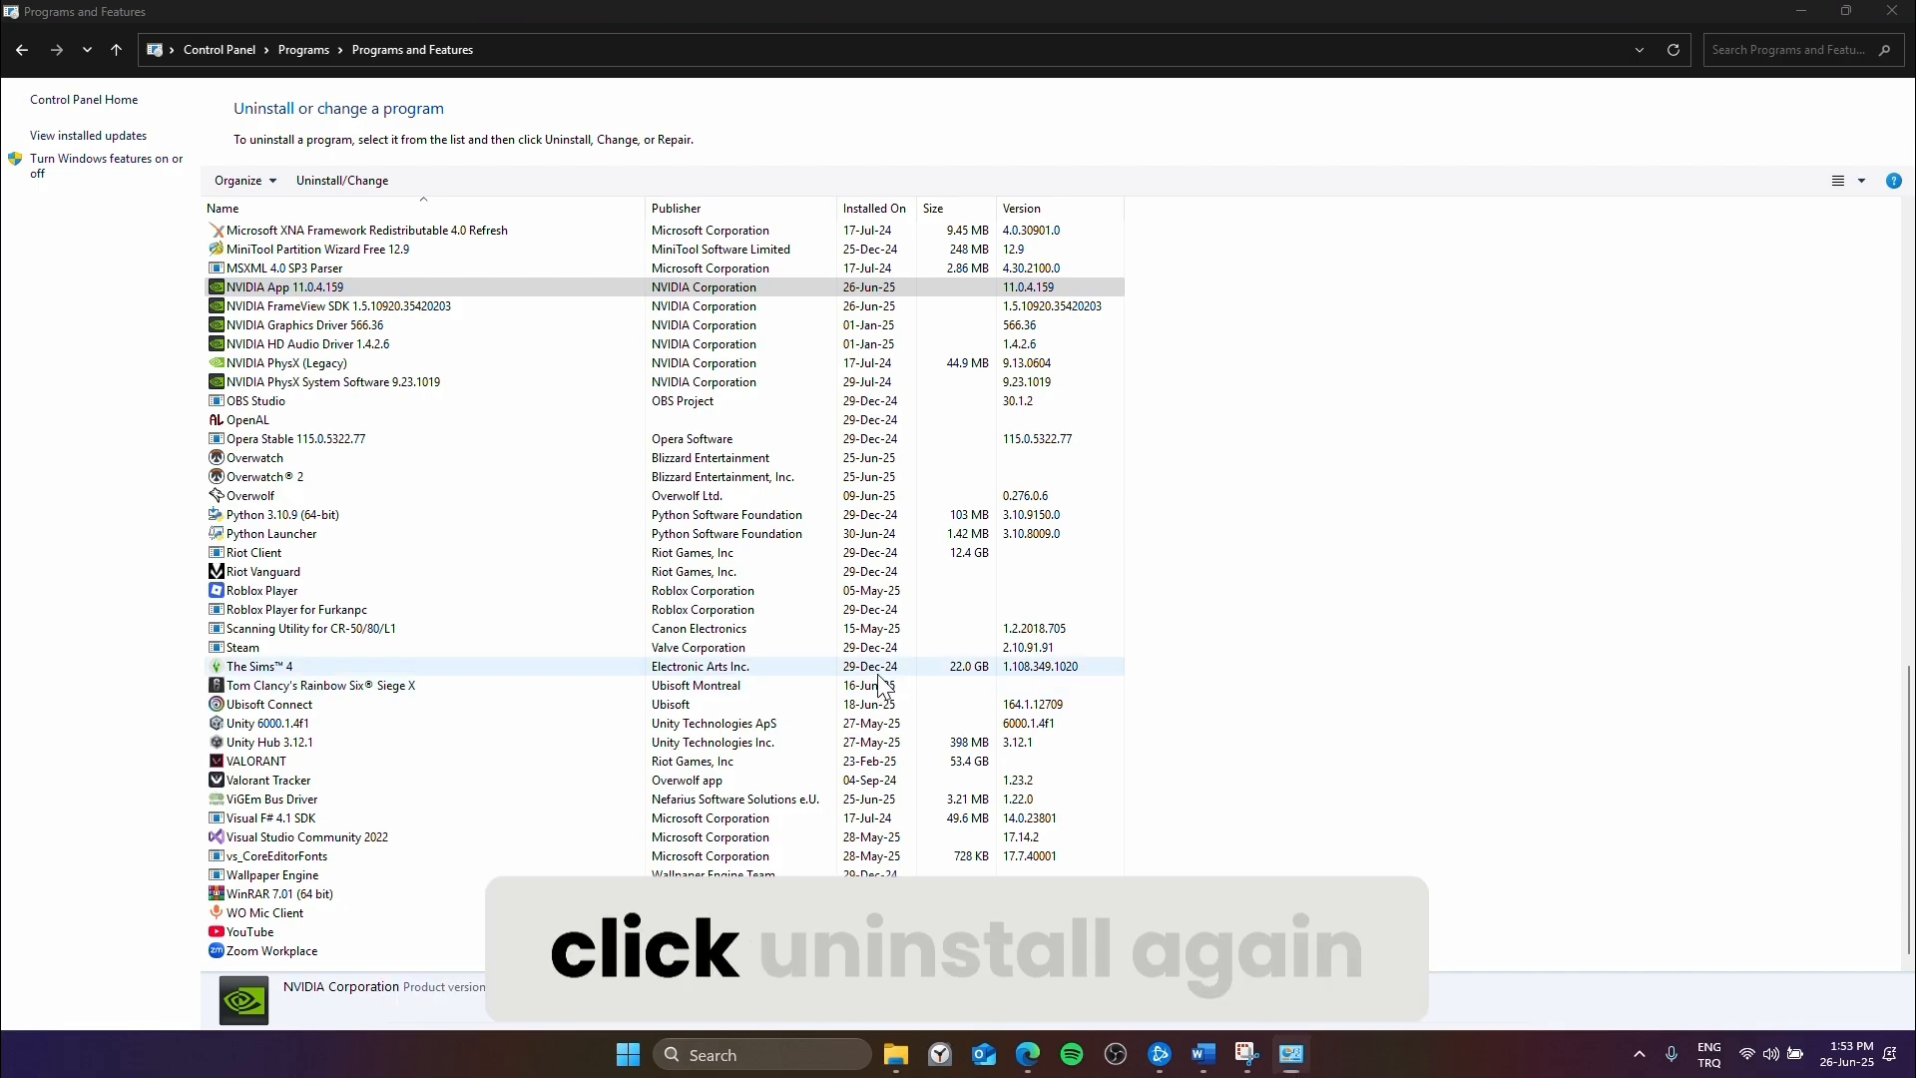
# Step: Uninstall NVIDIA App 11.0.4.159 and confirm its removal in the NVIDIA dialog
pyautogui.click(339, 180)
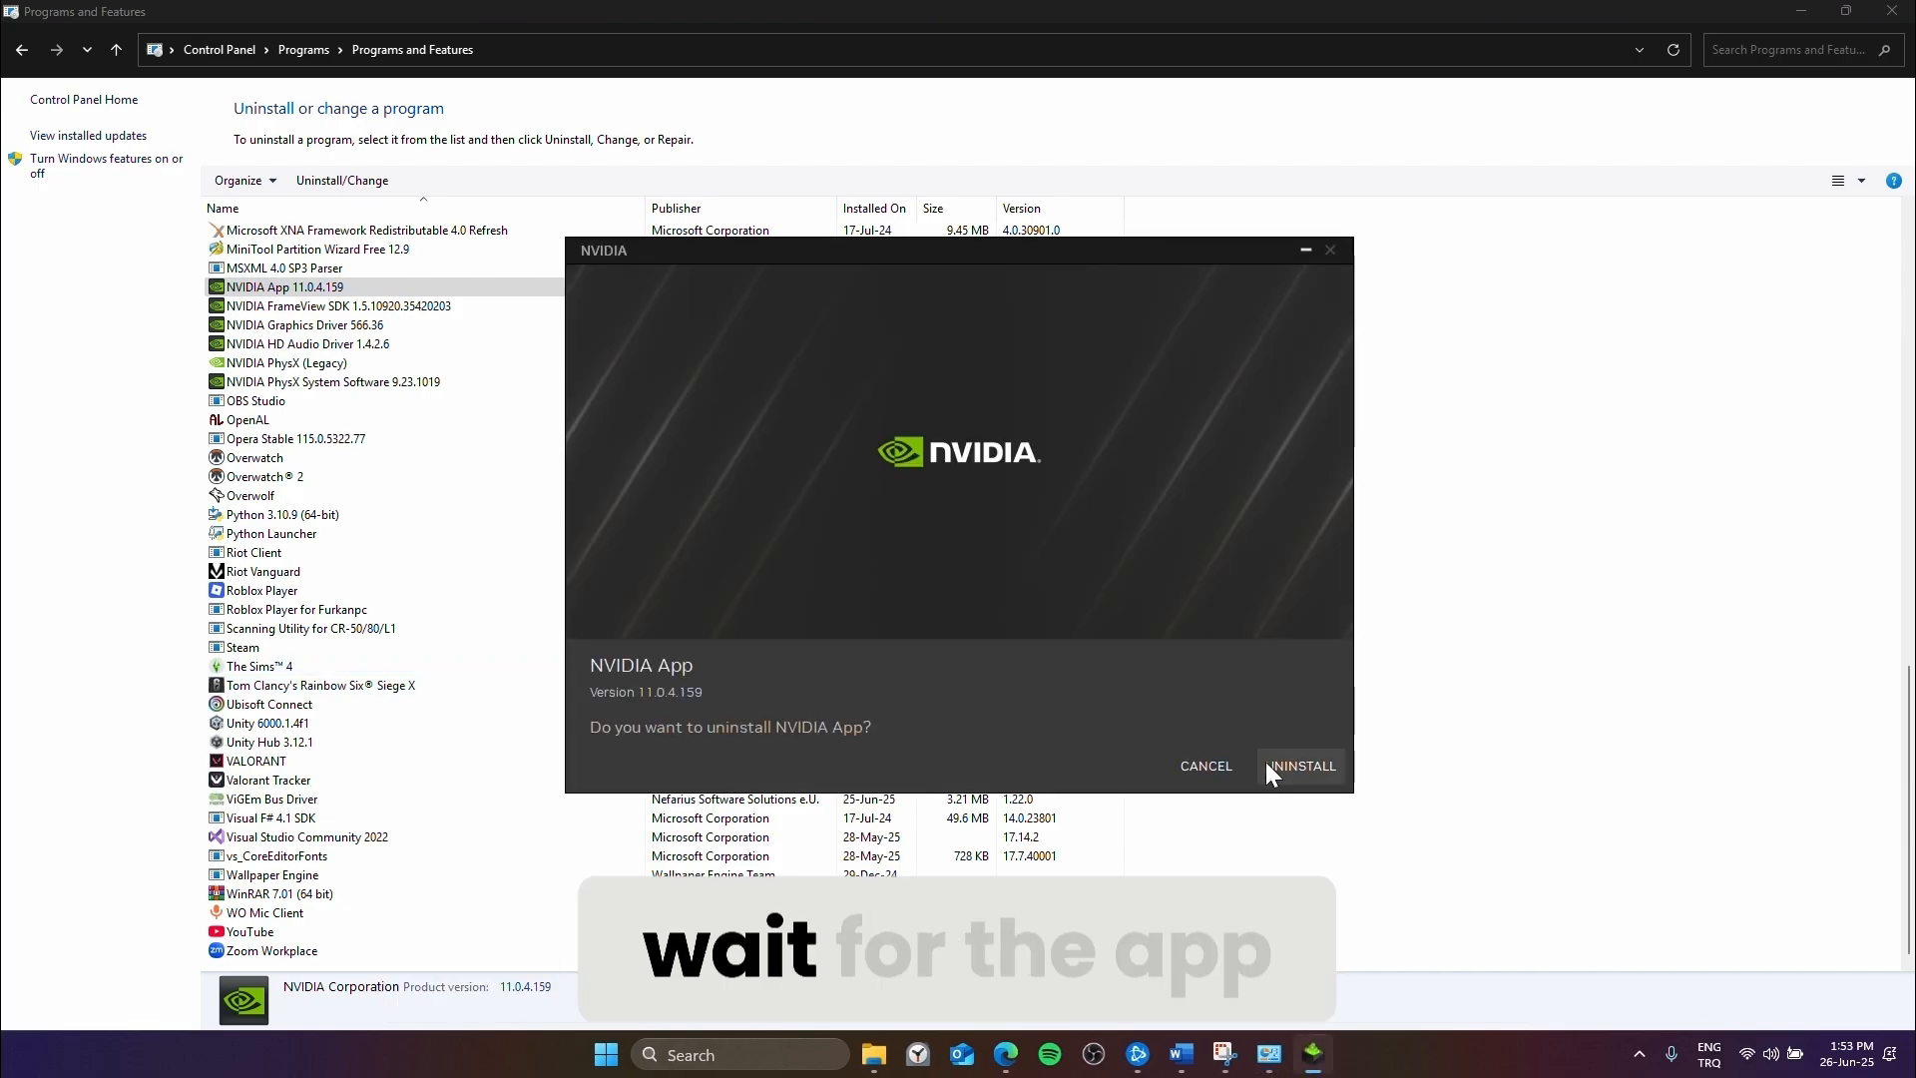
pyautogui.click(1302, 767)
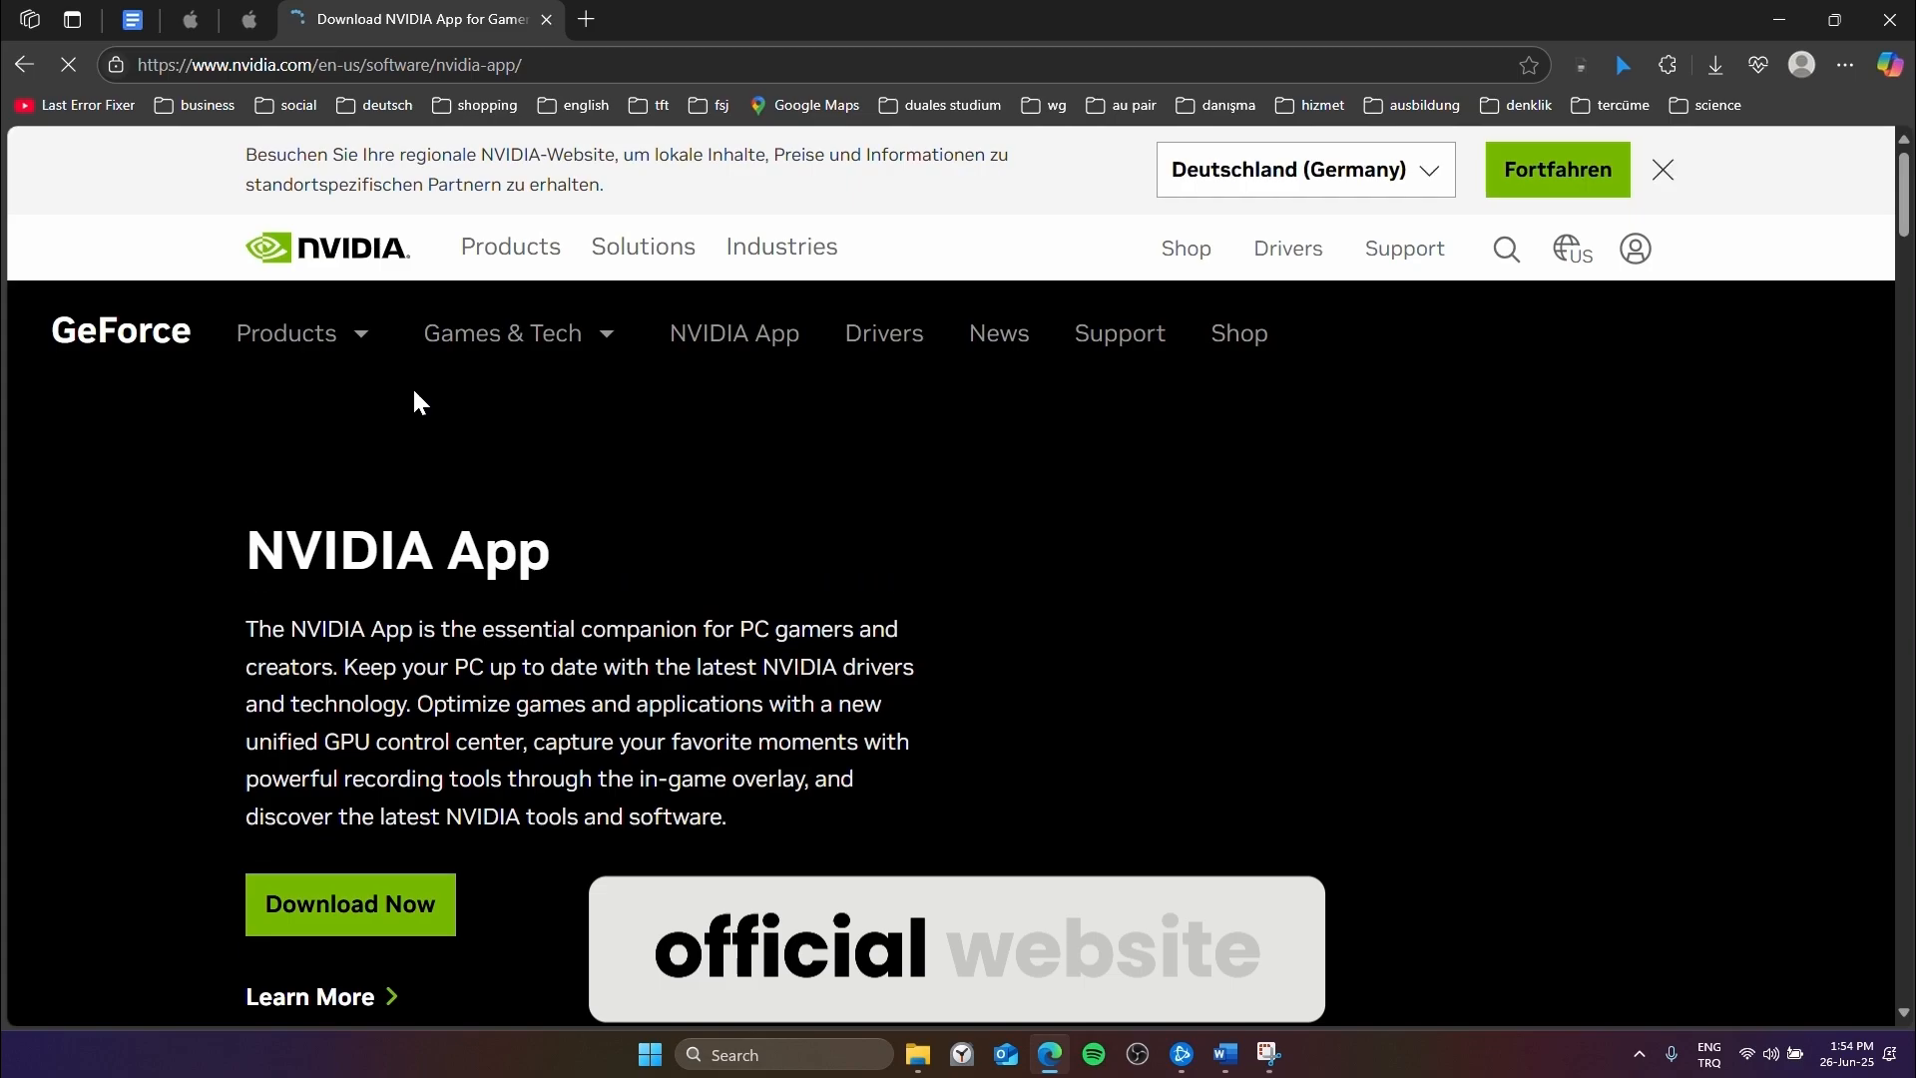
# Step: Download NVIDIA_app_v11.0.4.159.exe from nvidia.com via Download Now
pyautogui.click(1714, 64)
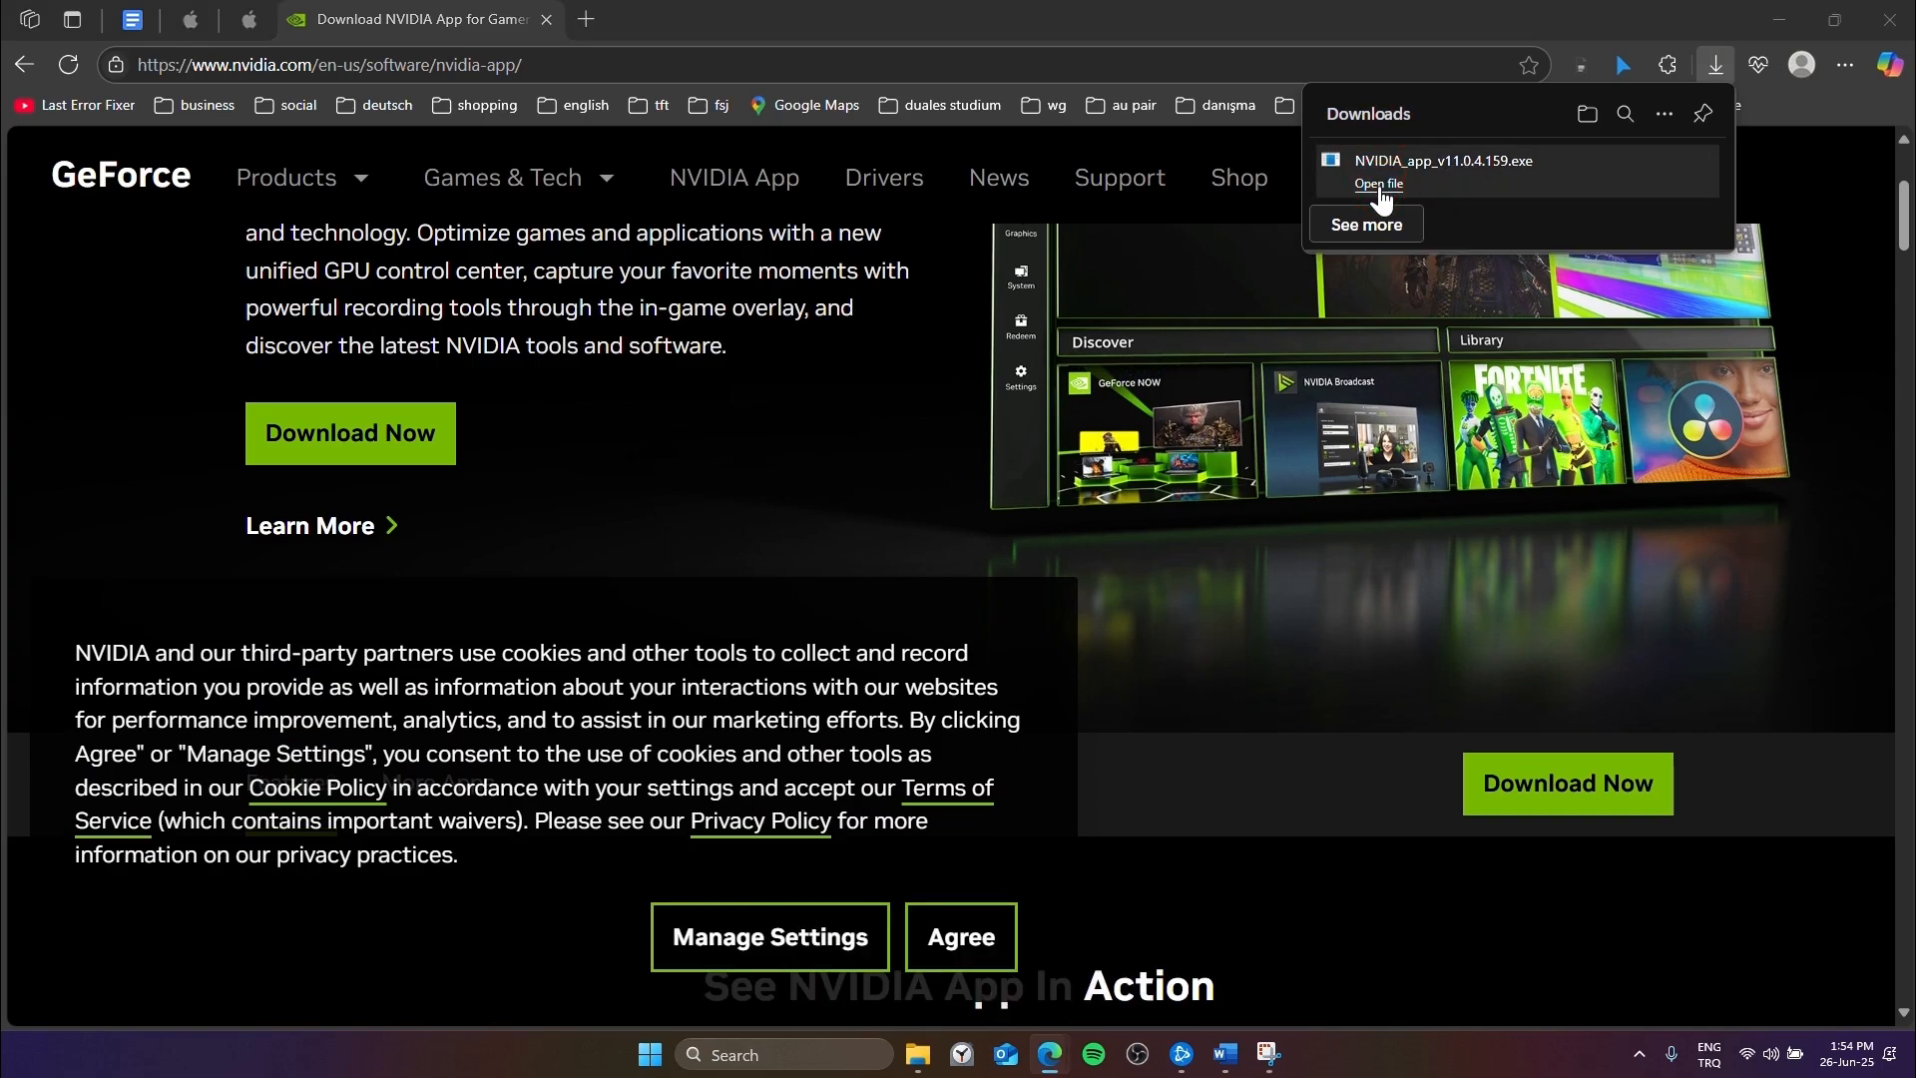
# Step: Launch the downloaded NVIDIA App installer and accept its license with Agree & Continue
pyautogui.click(1376, 184)
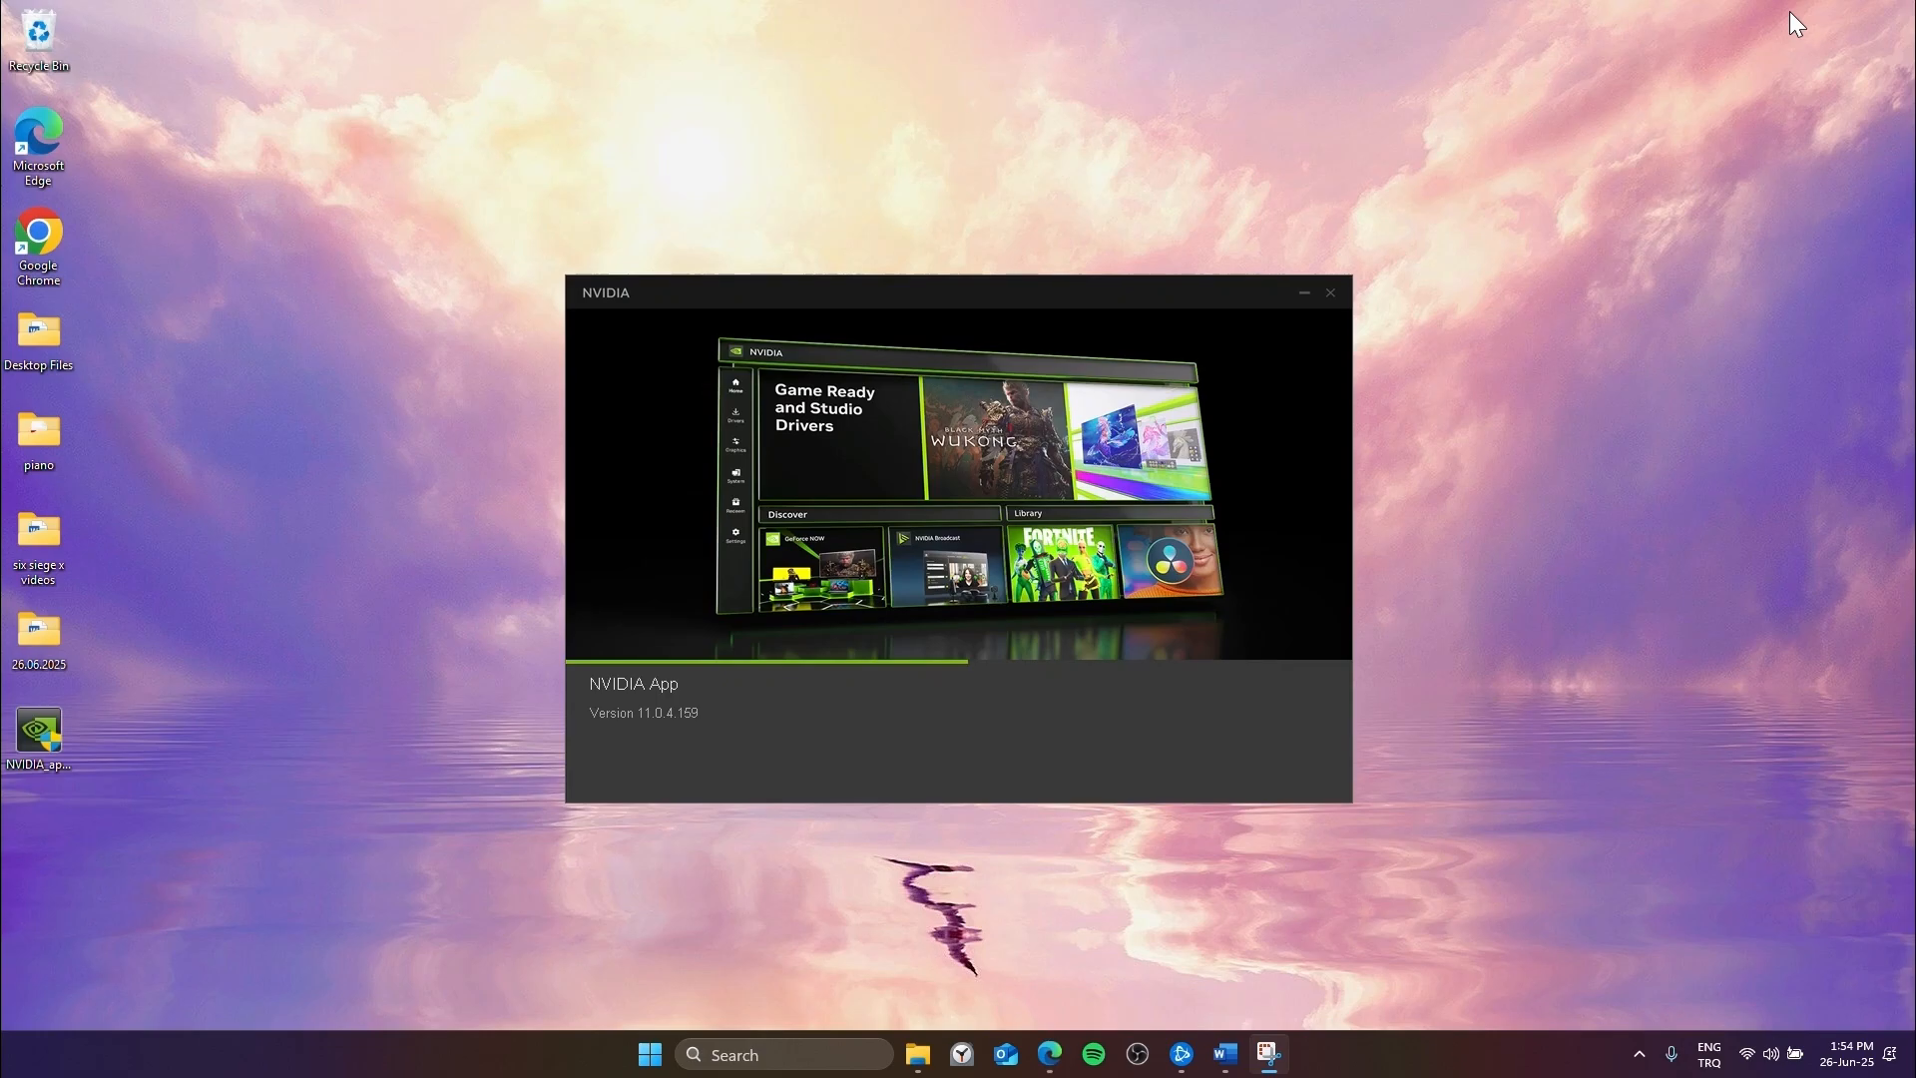
pyautogui.click(1330, 292)
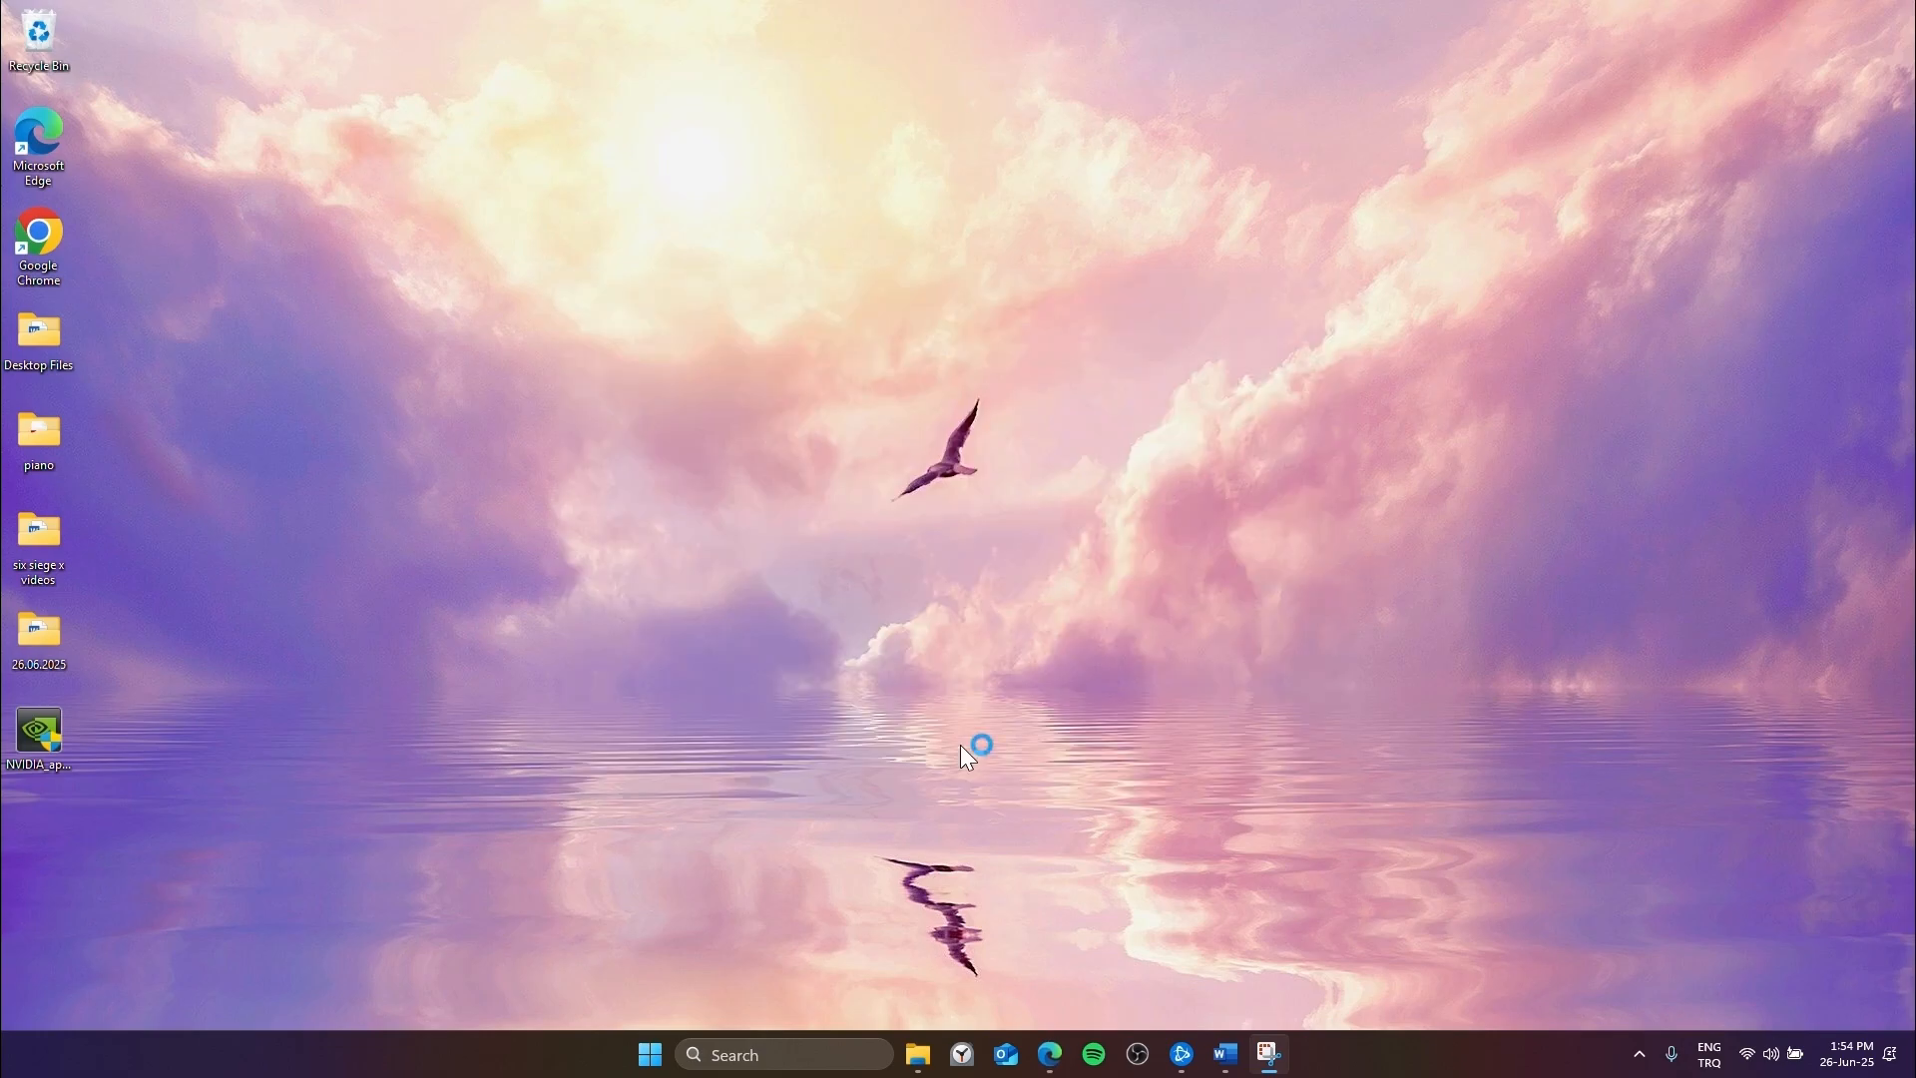
pyautogui.doubleClick(40, 728)
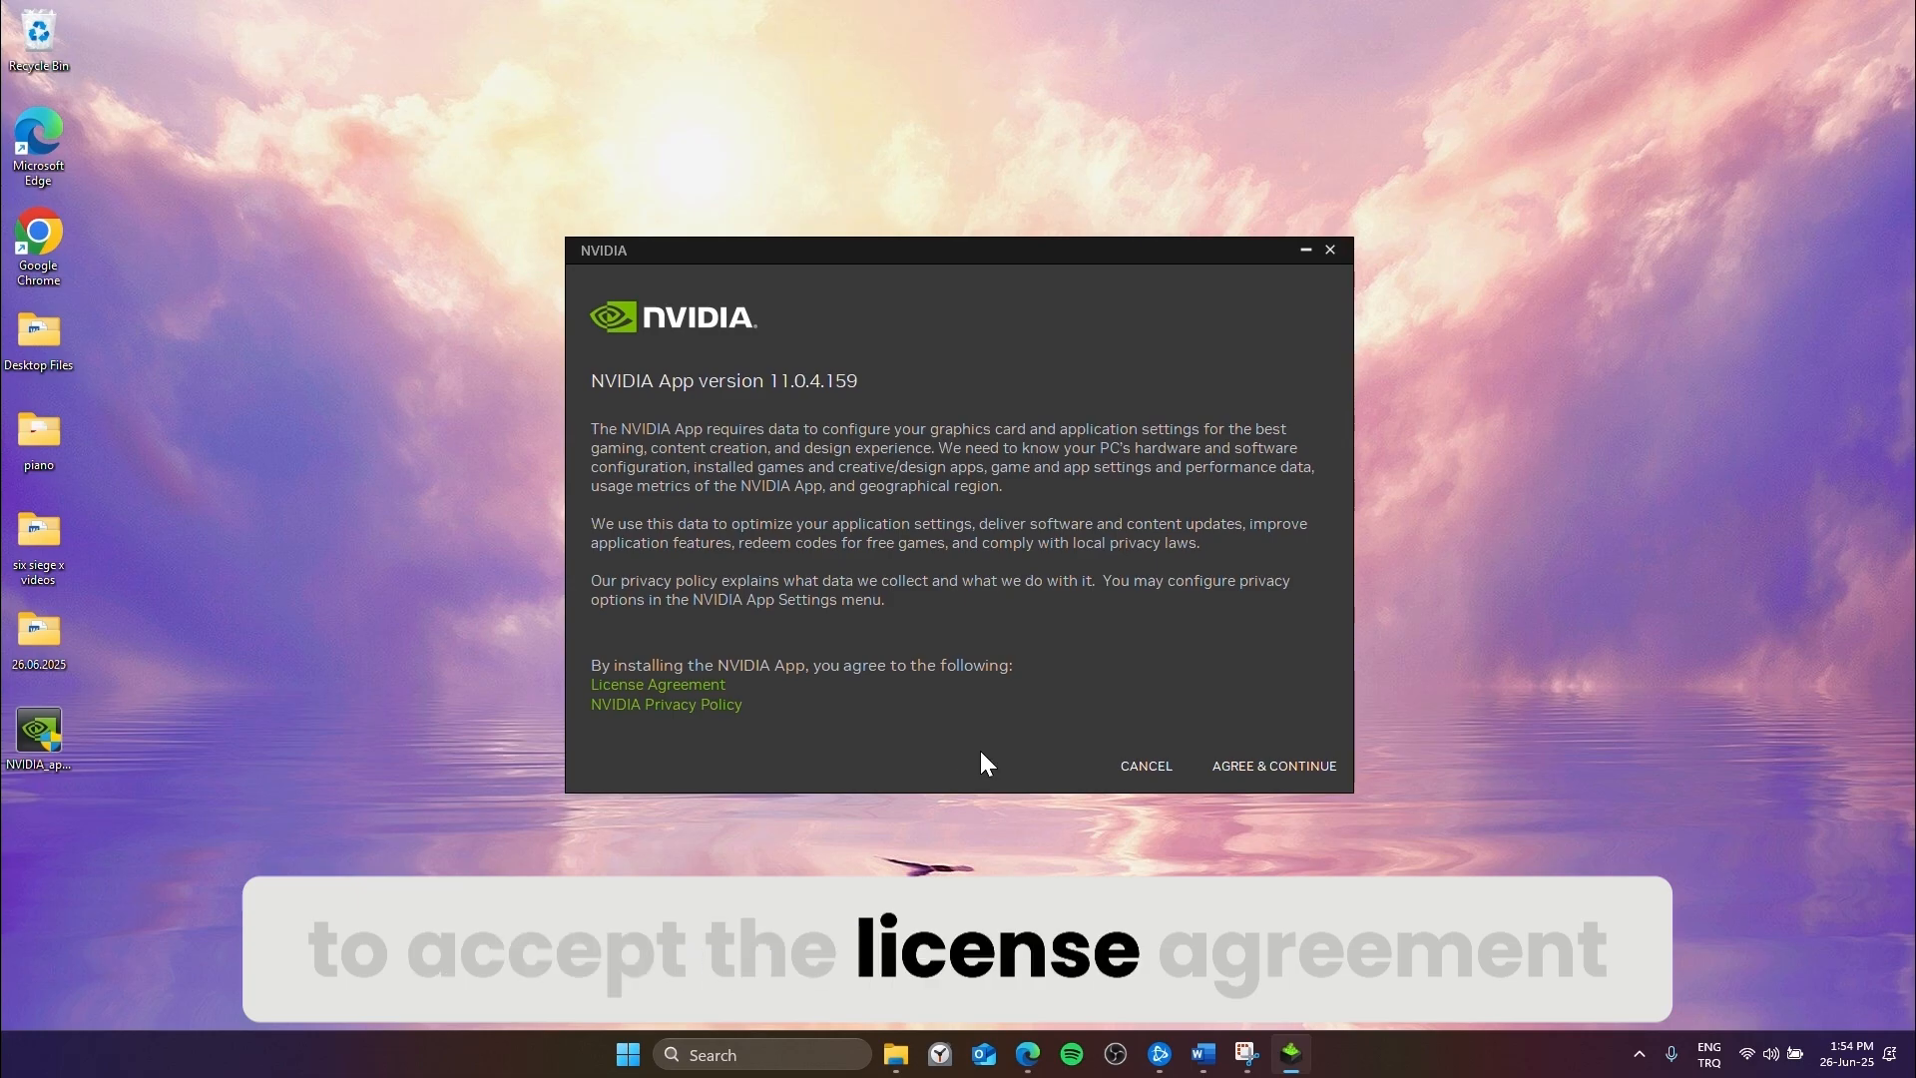
pyautogui.click(1274, 766)
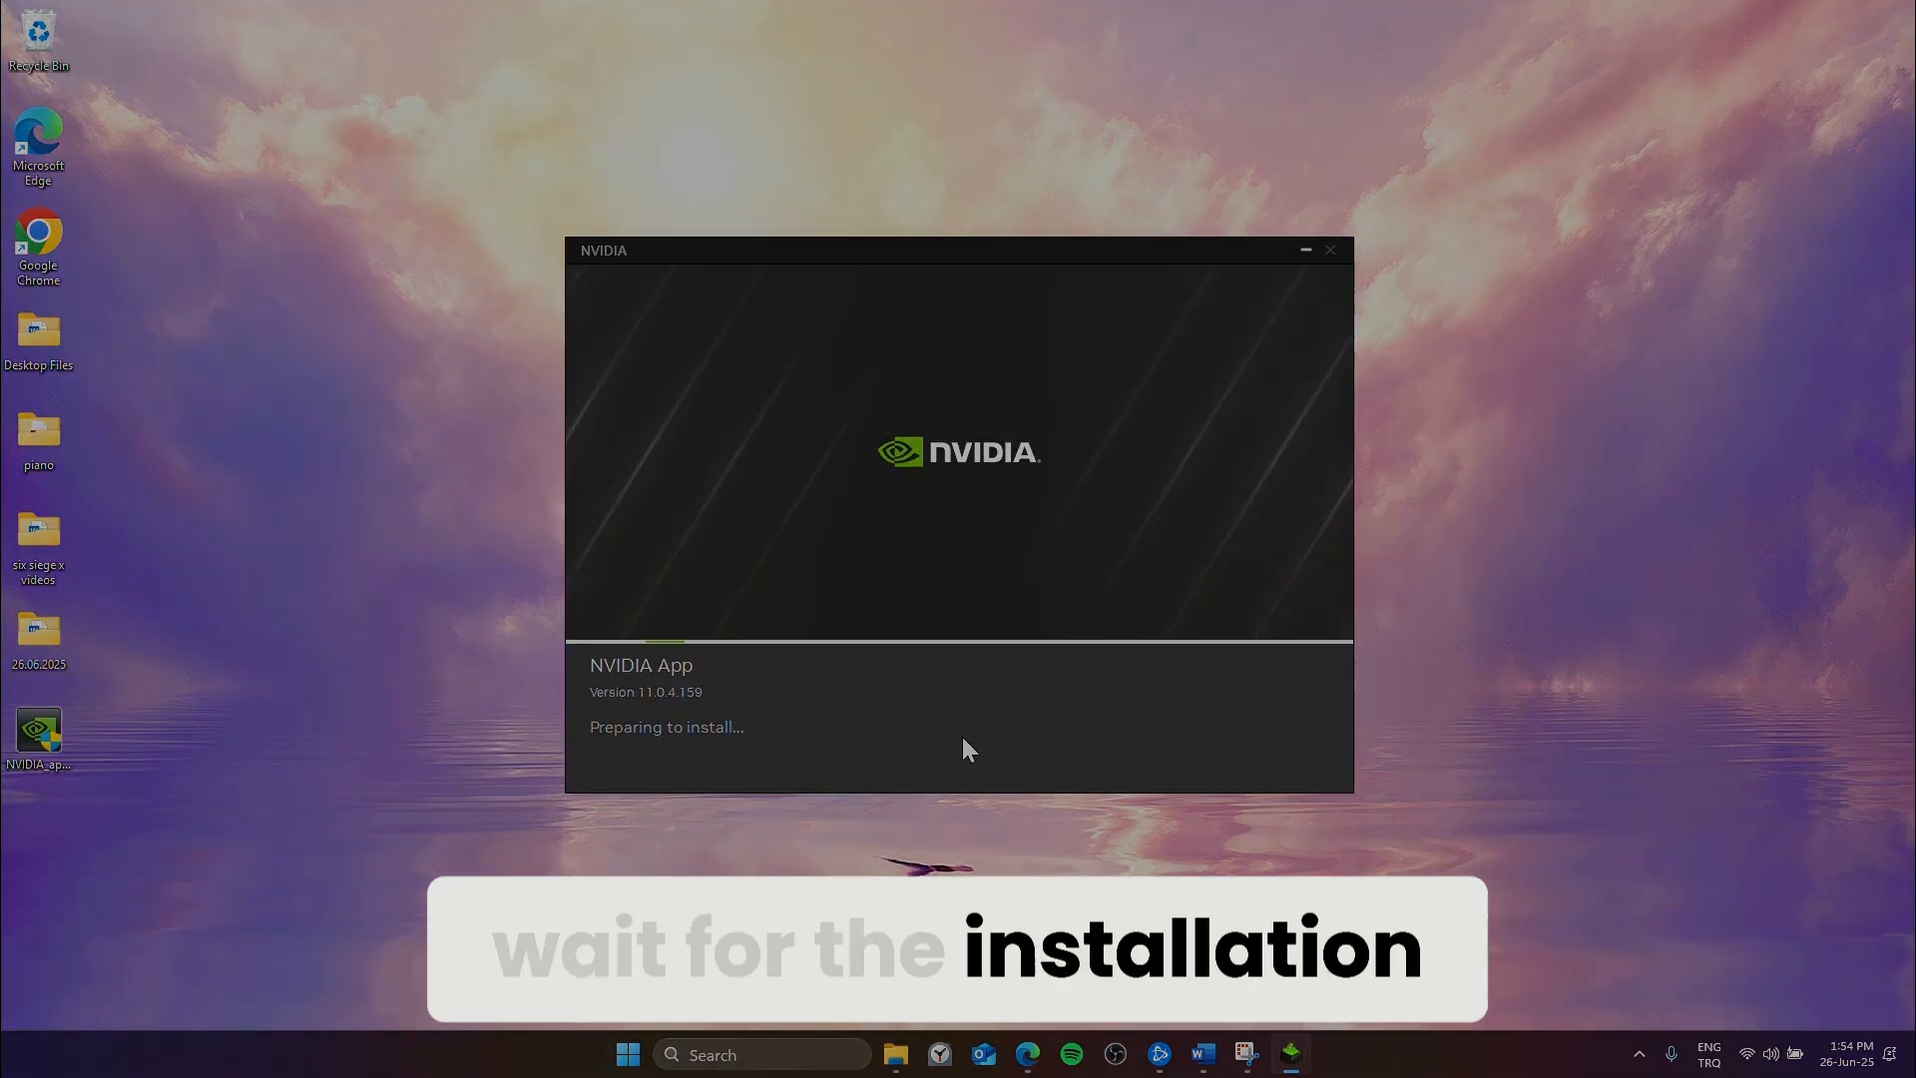